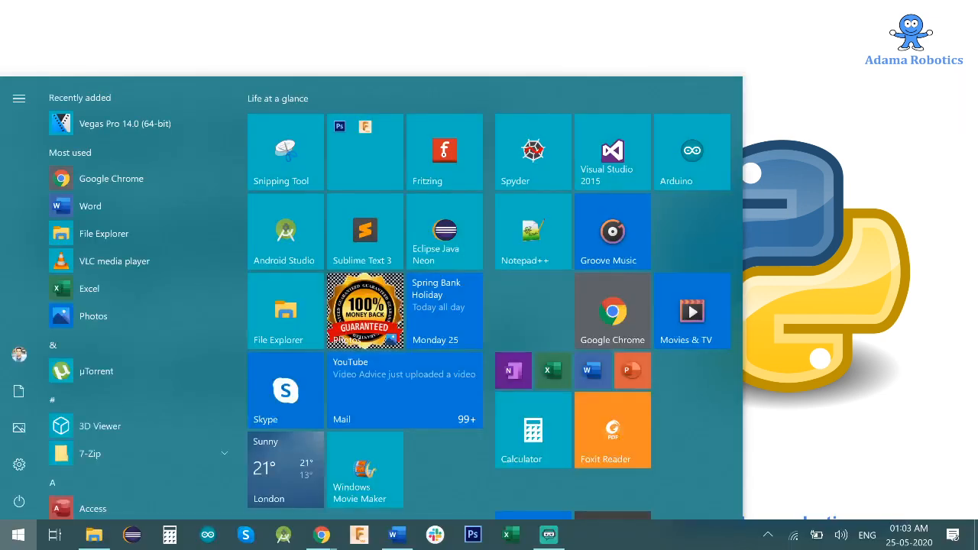
# - Launch Google Chrome by searching 'ch' in the Start menu
pyautogui.write('ch')
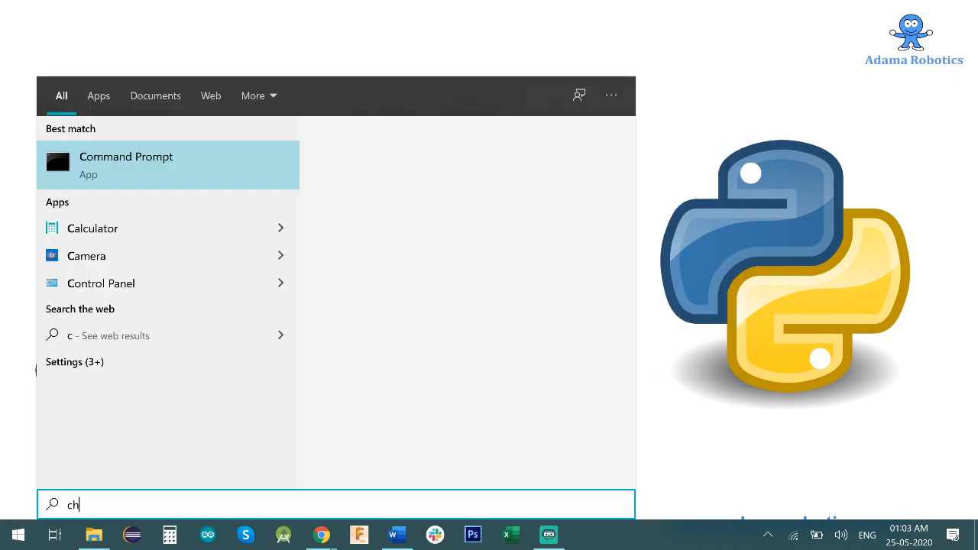
pyautogui.click(321, 535)
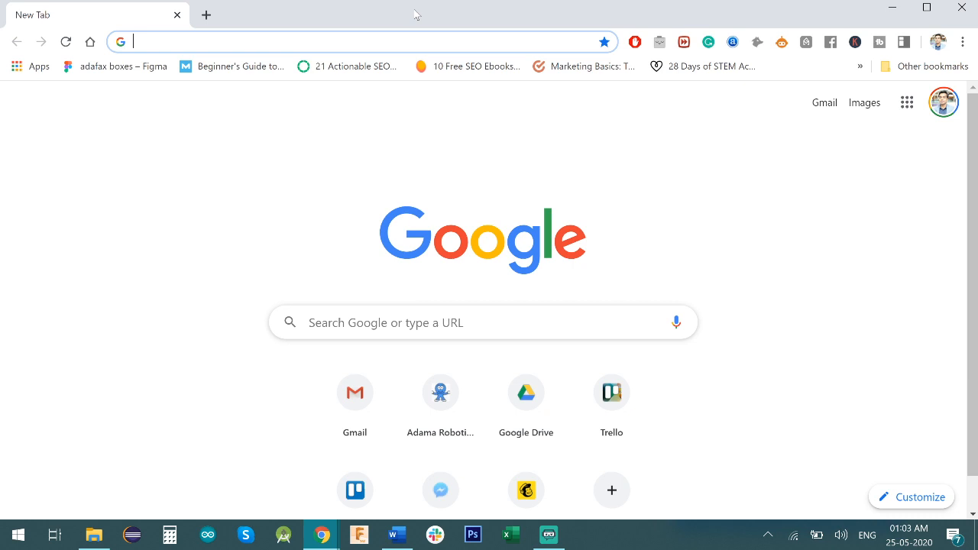
# - Search Google for 'python' and go to the official python.org result
pyautogui.write('python&rlz=1C1JZAP_enGB695GB695&oq=python&aqs=chrome.0.69i...')
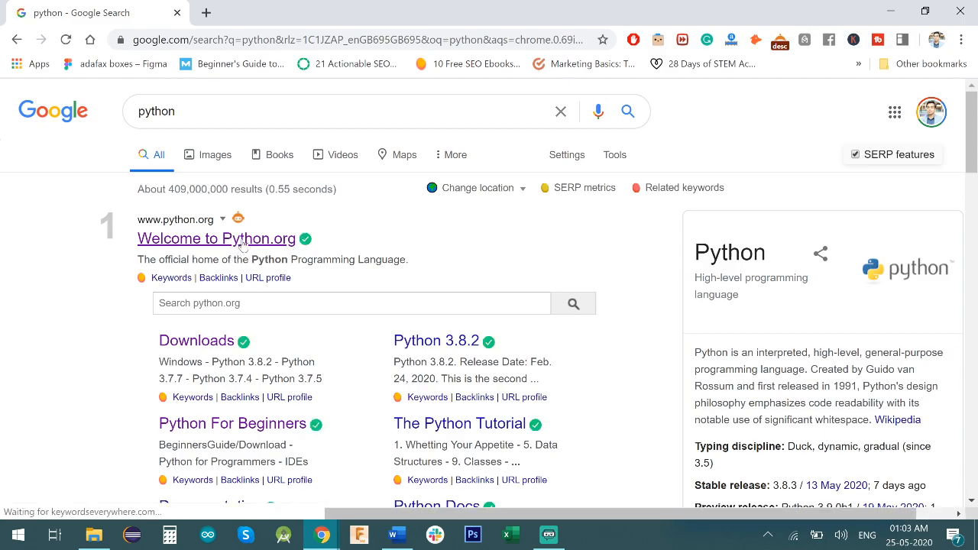
pyautogui.click(217, 238)
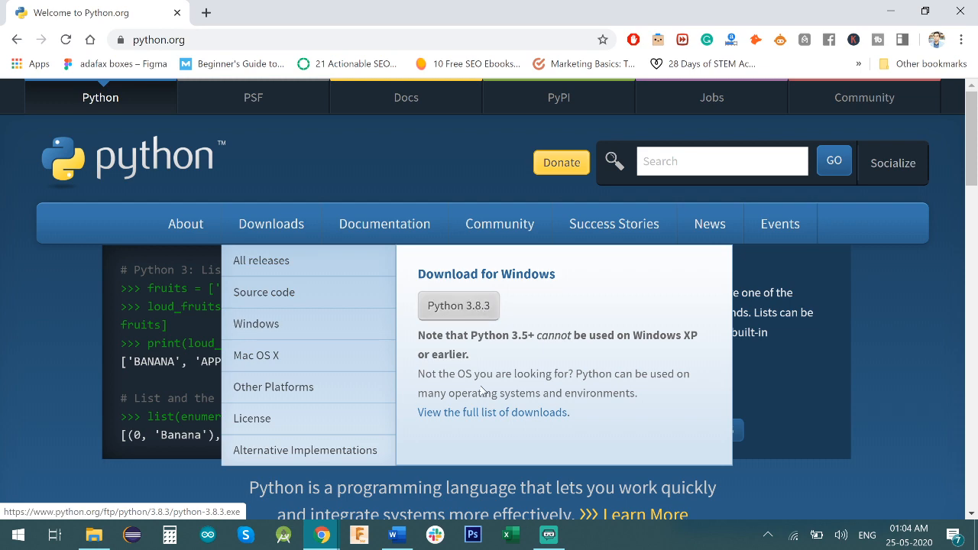
pyautogui.moveTo(541, 417)
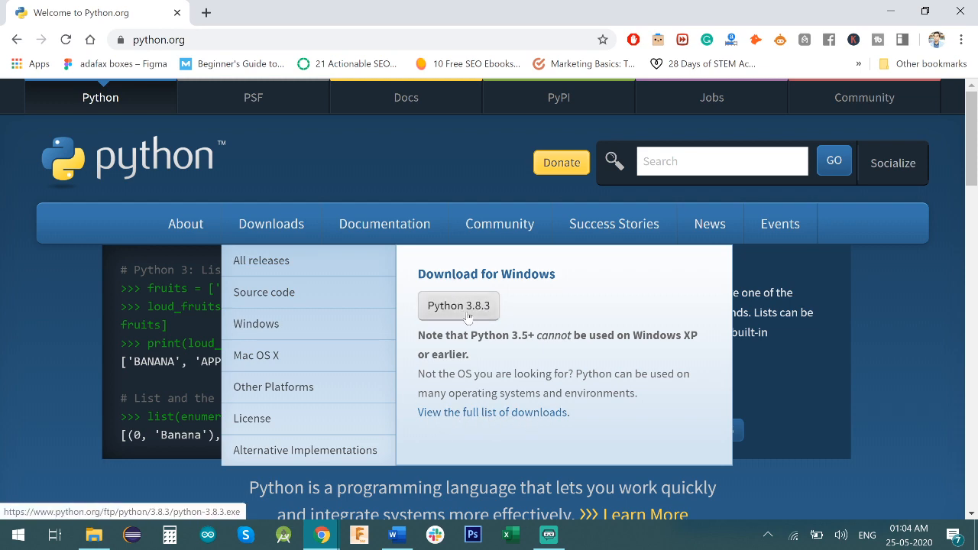
# - Download the Python 3.8.3 Windows installer from the Downloads dropdown
pyautogui.click(459, 306)
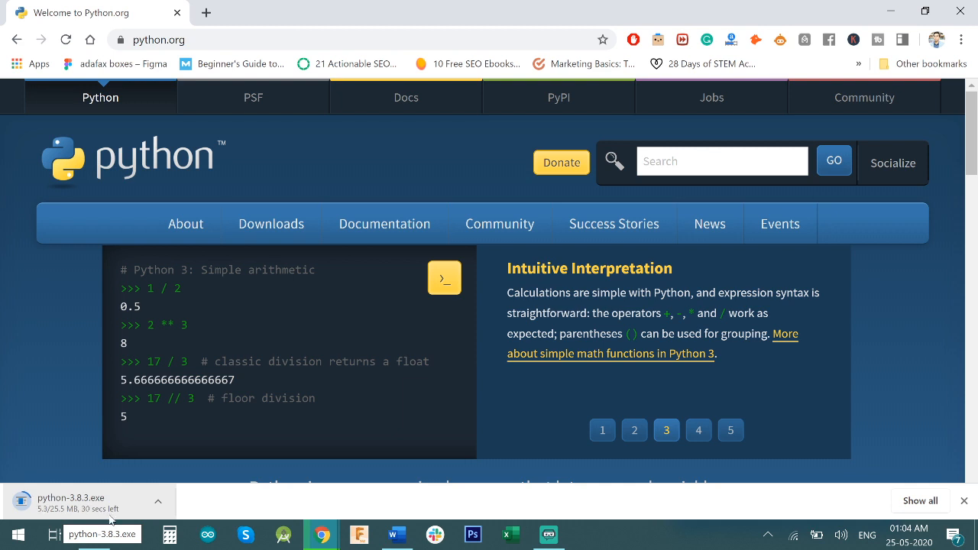
# - Navigate to the python.org Downloads page while python-3.8.3.exe downloads
pyautogui.click(699, 429)
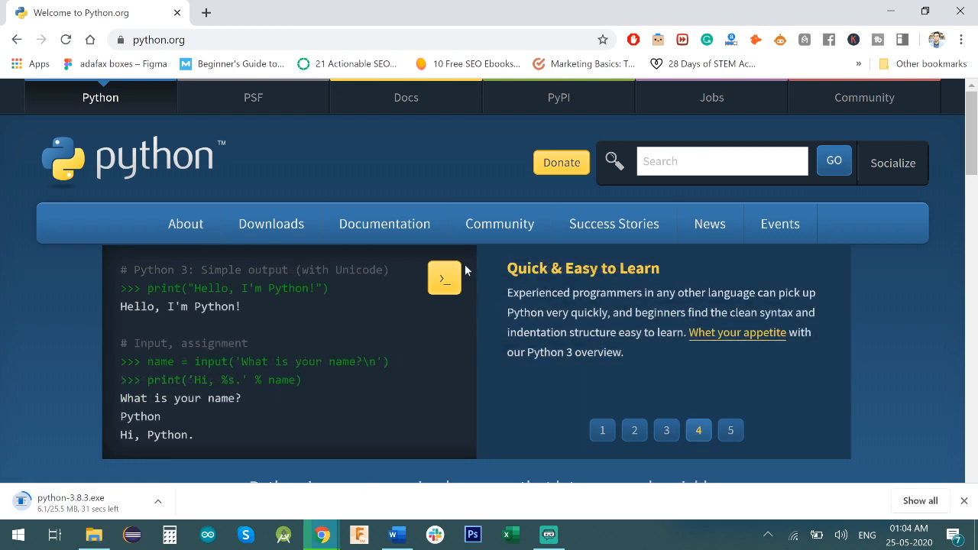
pyautogui.moveTo(532, 283)
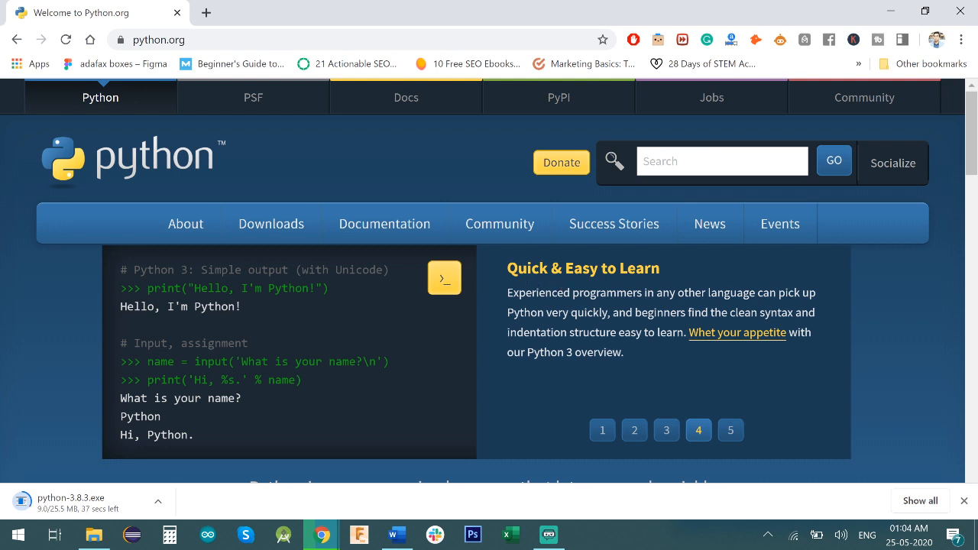
pyautogui.moveTo(605, 263)
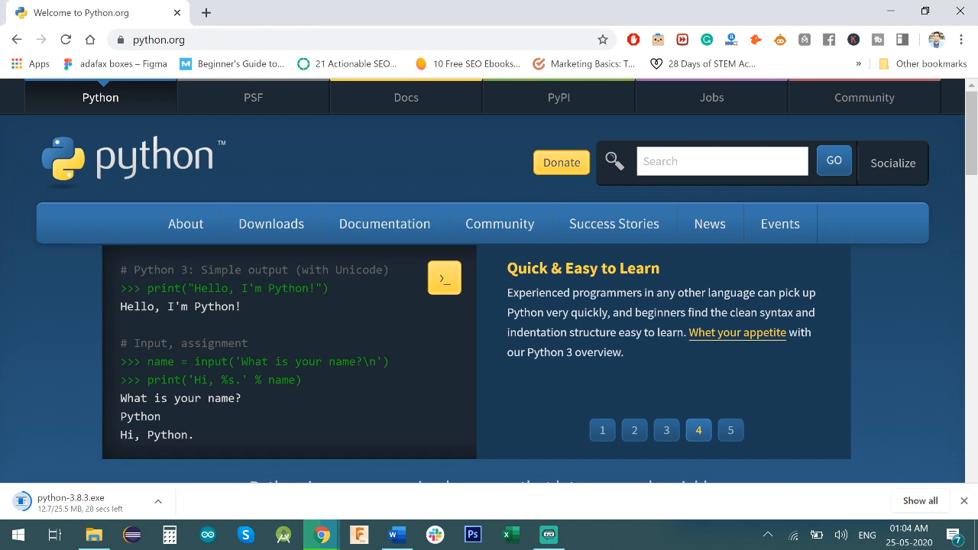
pyautogui.moveTo(560, 292)
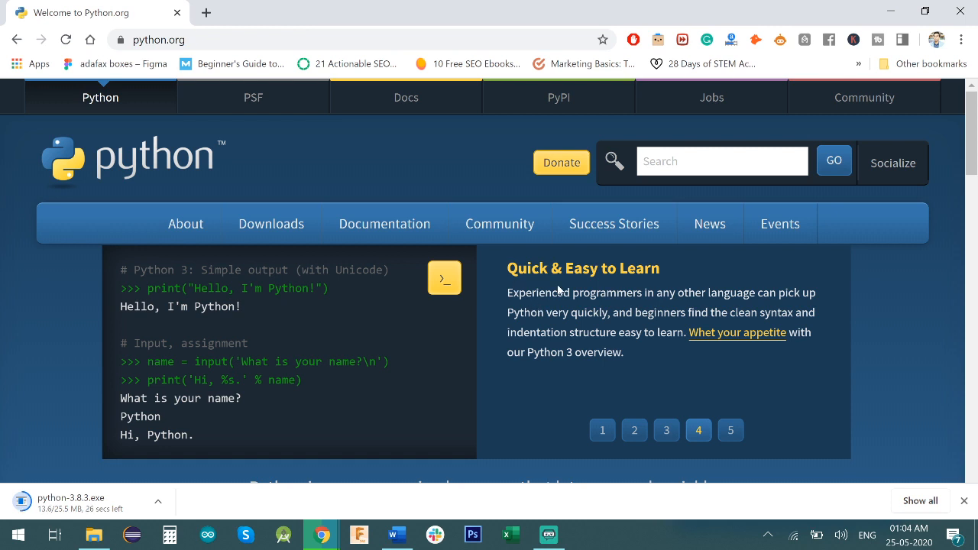
pyautogui.click(271, 223)
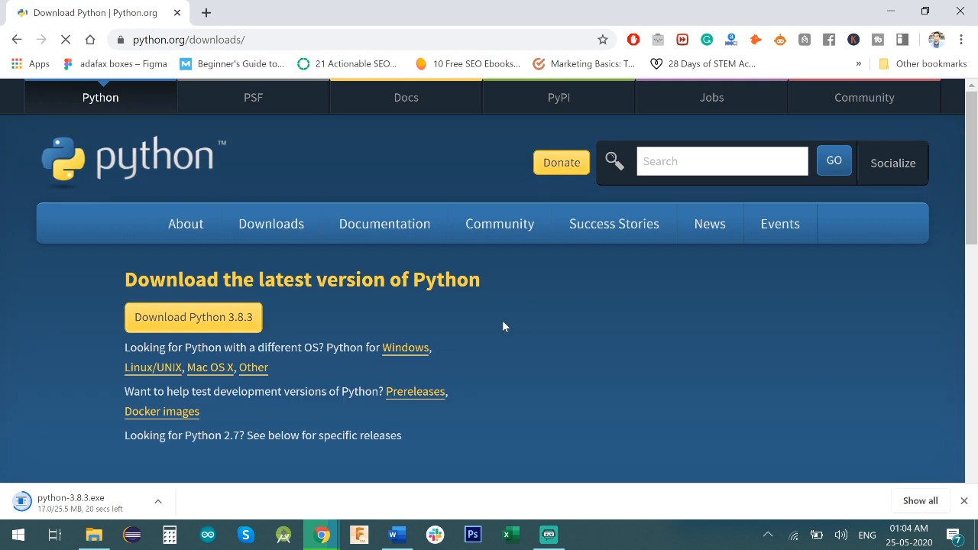
# - Scroll through Active Python Releases and the specific releases list, noting the 2.7 entry
pyautogui.scroll(-3)
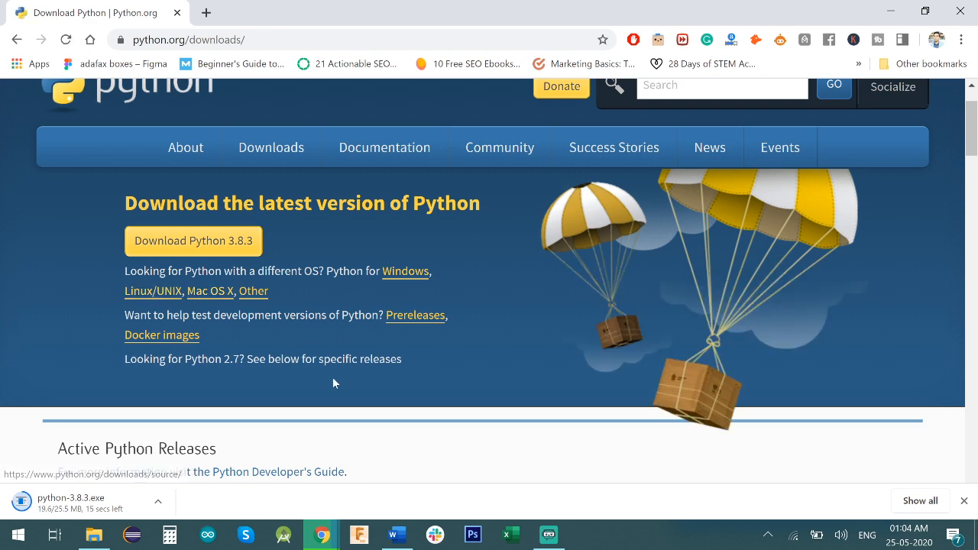
pyautogui.scroll(-3)
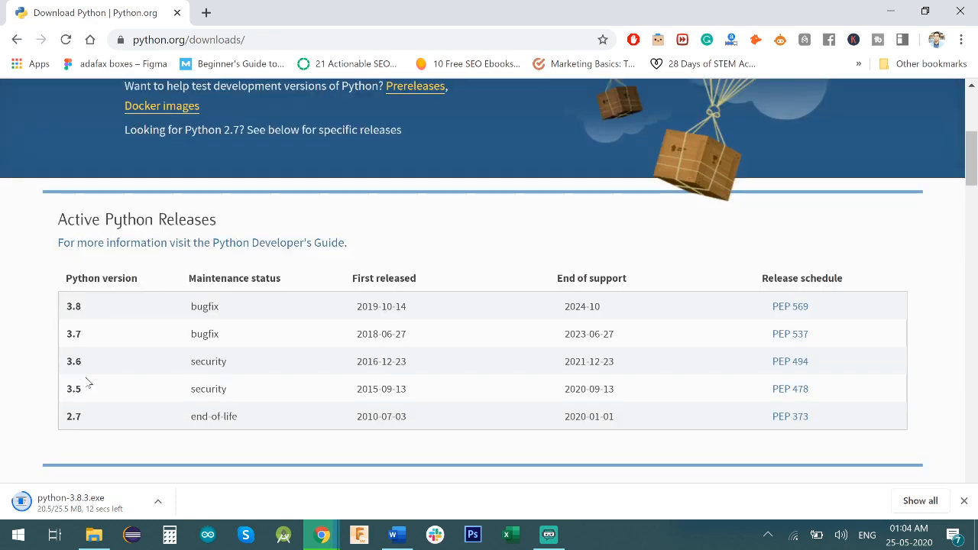
pyautogui.doubleClick(73, 388)
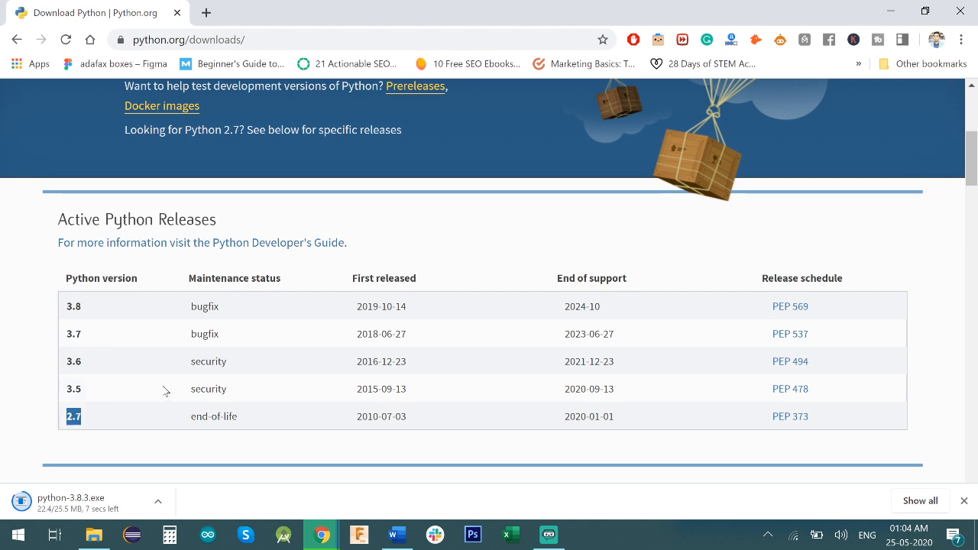
pyautogui.scroll(-3)
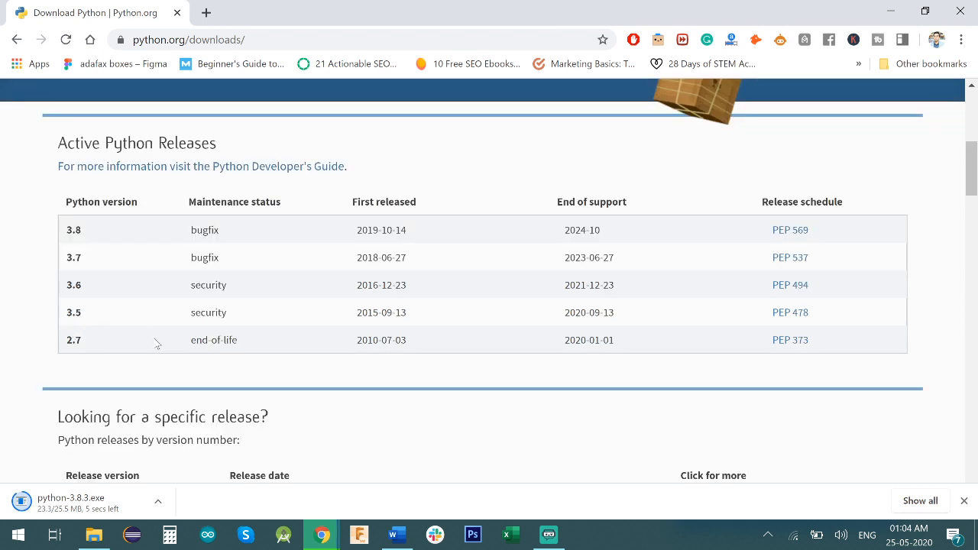
pyautogui.moveTo(483, 324)
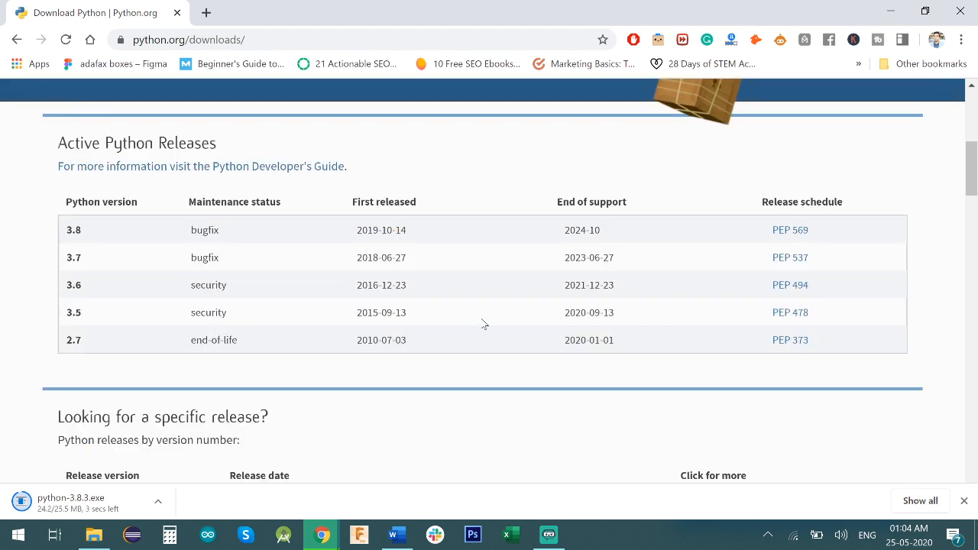
pyautogui.scroll(-3)
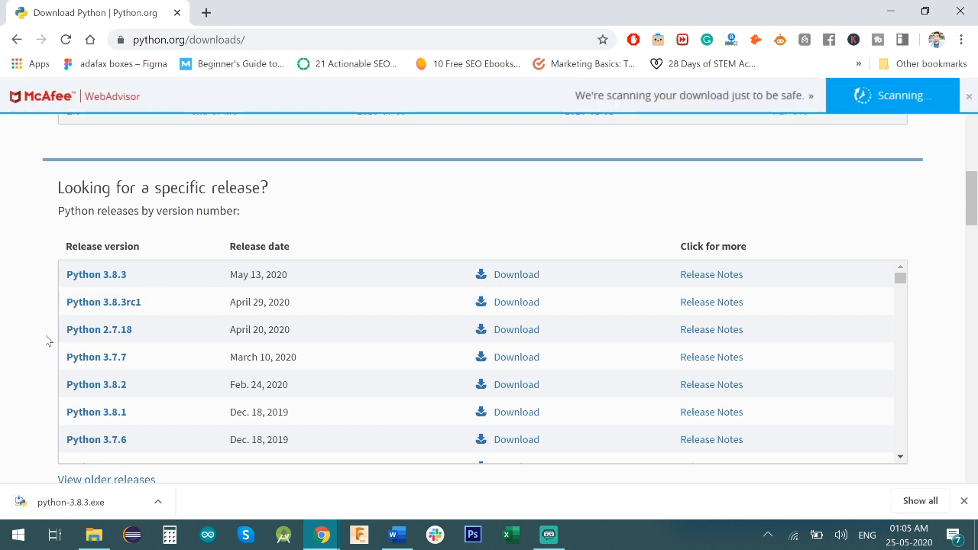
pyautogui.scroll(3)
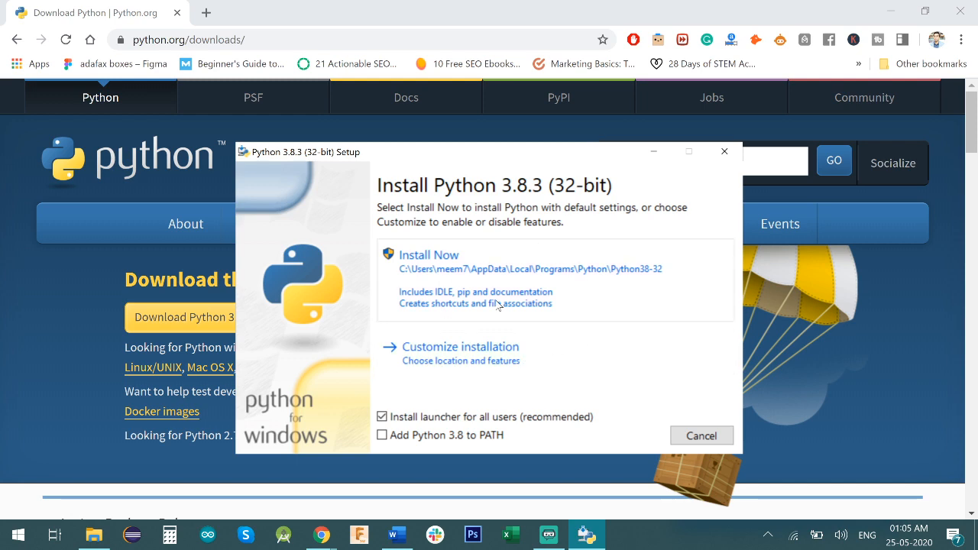
# - Start the Python 3.8.3 (32-bit) install with default settings via Install Now
pyautogui.click(428, 254)
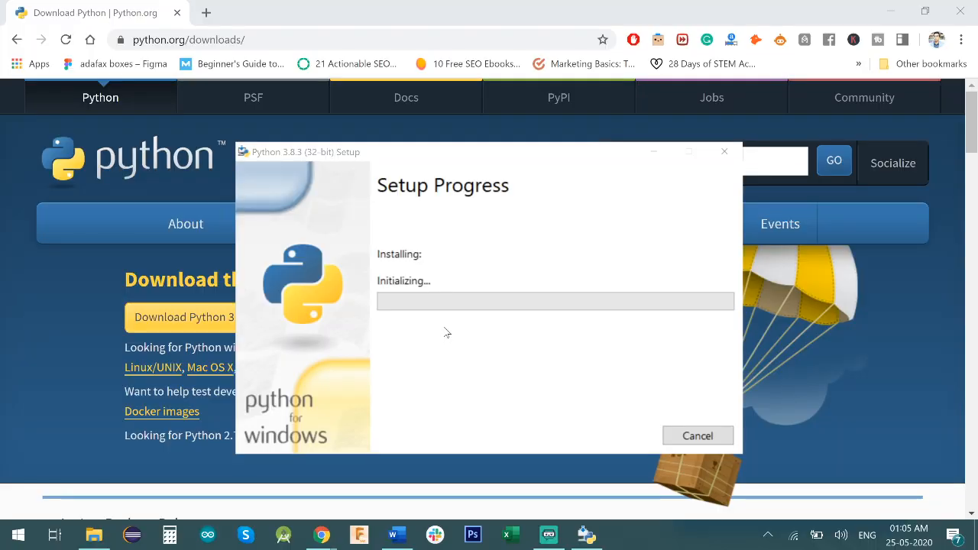
pyautogui.moveTo(460, 327)
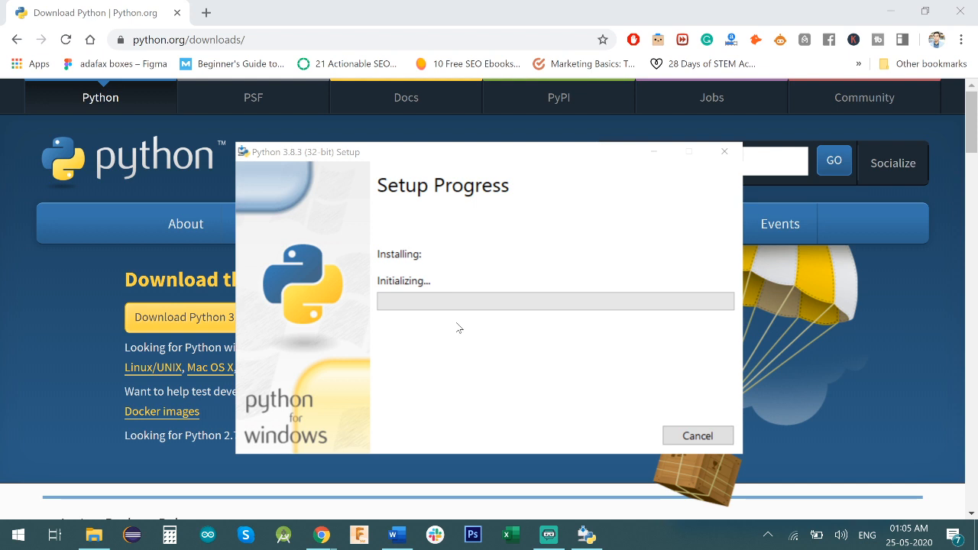
pyautogui.moveTo(480, 317)
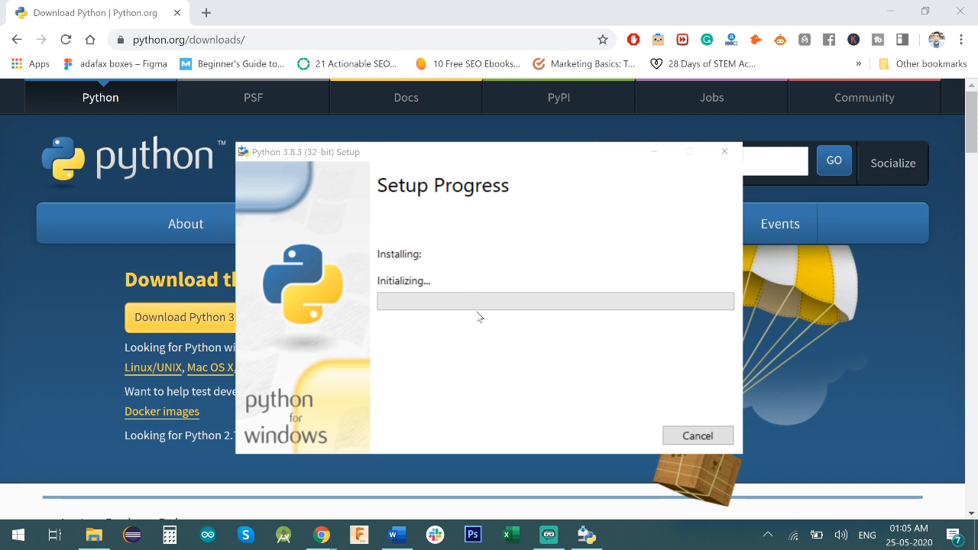
pyautogui.moveTo(466, 320)
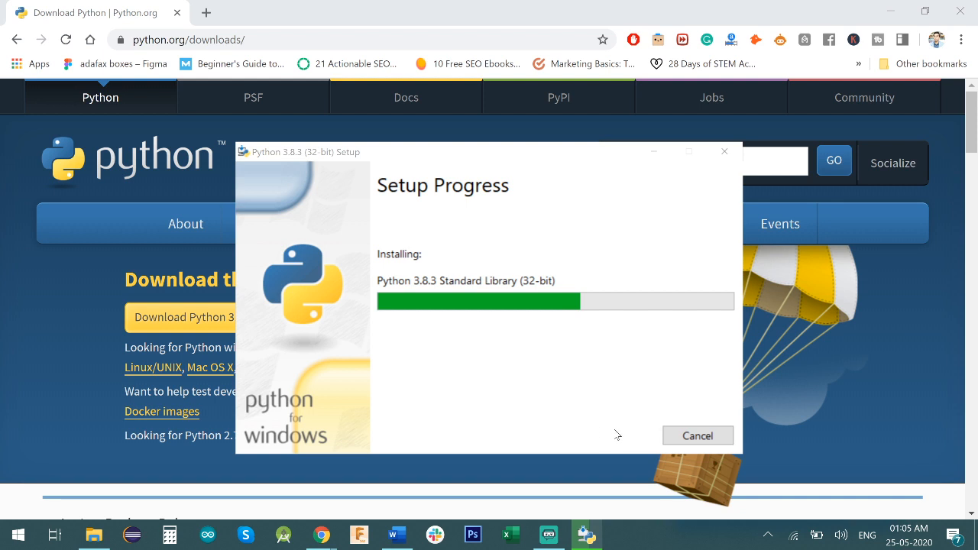
pyautogui.moveTo(615, 422)
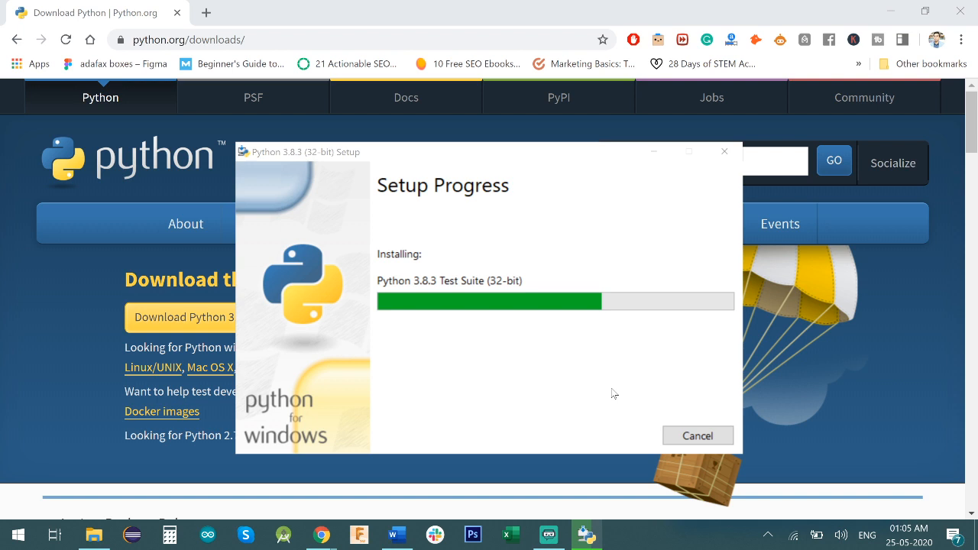
pyautogui.moveTo(619, 373)
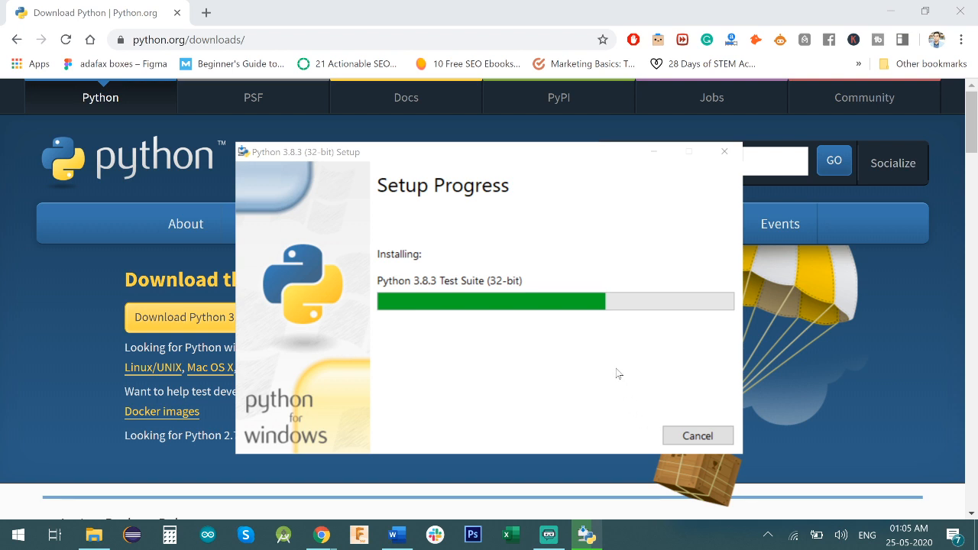
pyautogui.moveTo(599, 371)
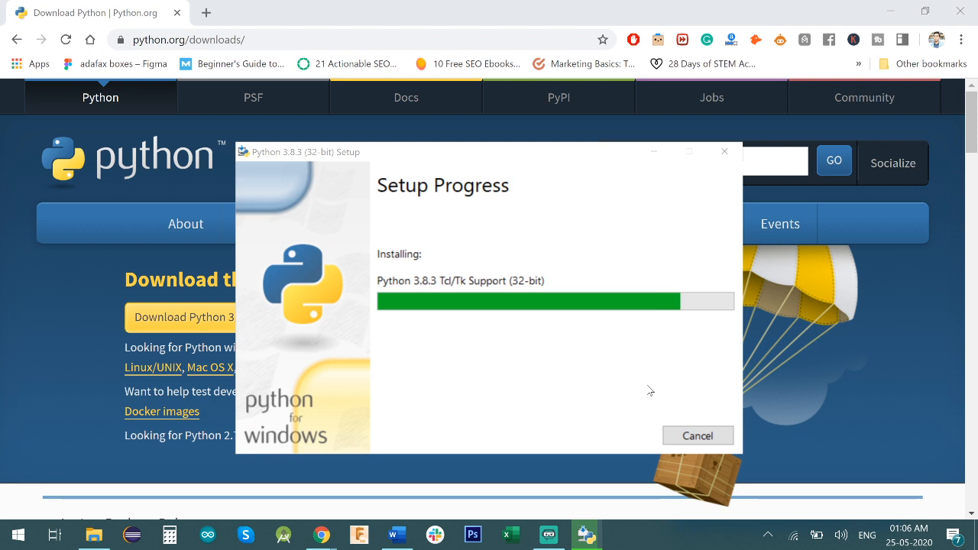
pyautogui.moveTo(654, 385)
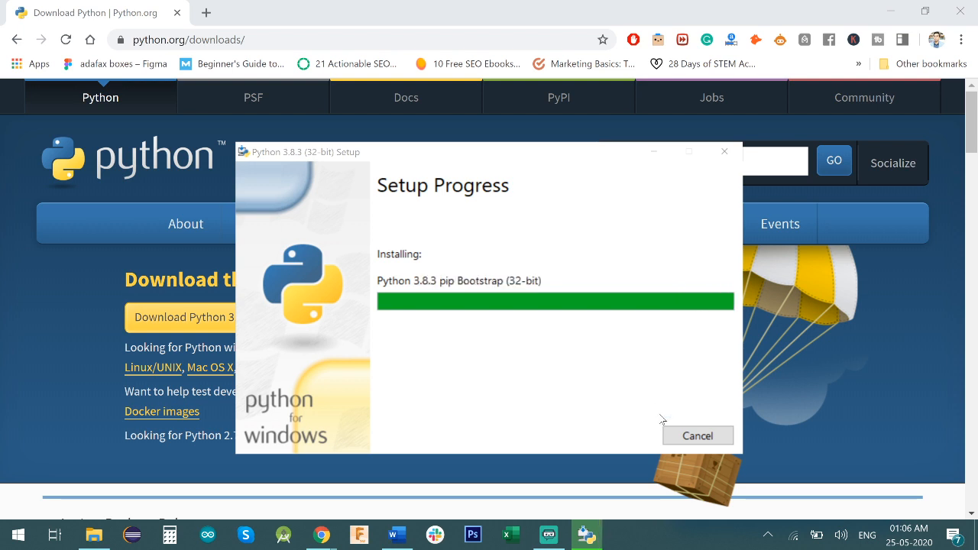
pyautogui.moveTo(477, 316)
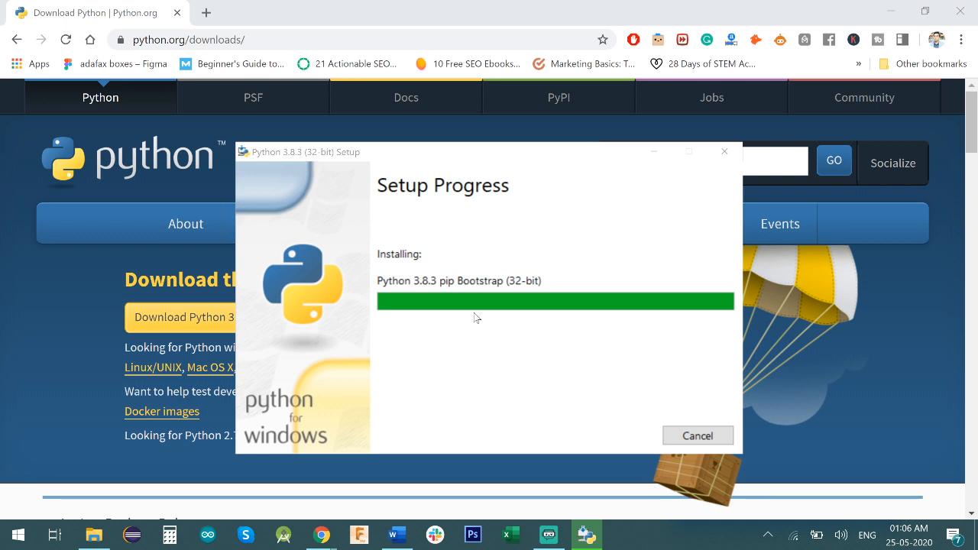
pyautogui.moveTo(460, 293)
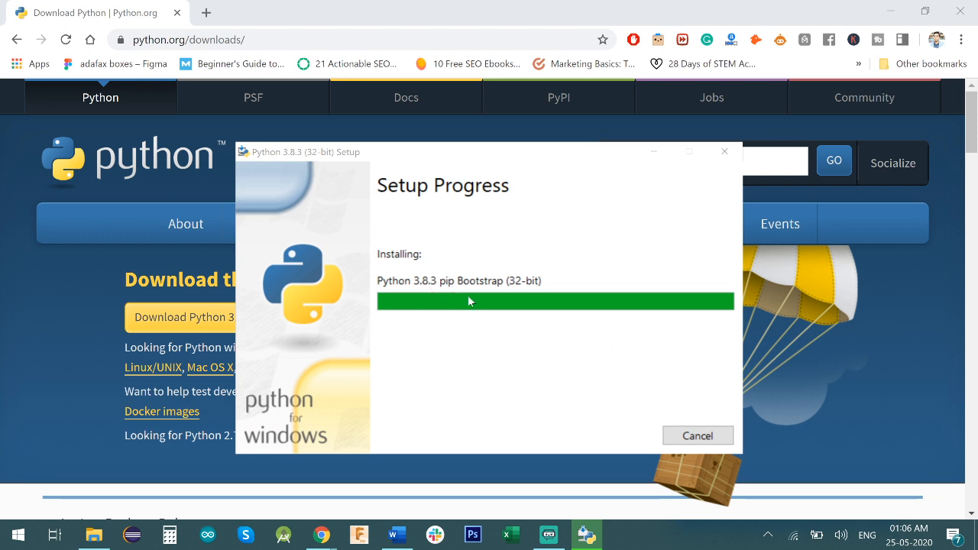
pyautogui.moveTo(633, 416)
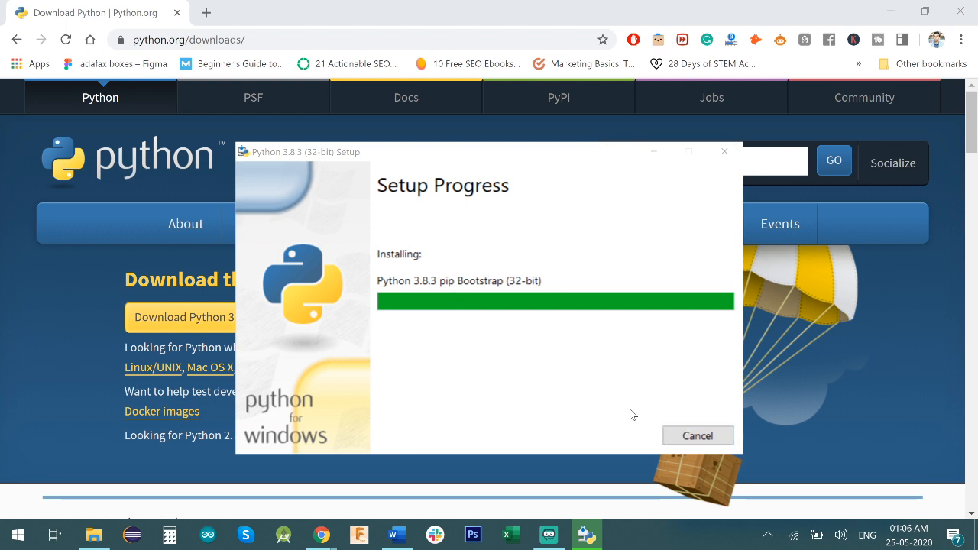
pyautogui.moveTo(636, 388)
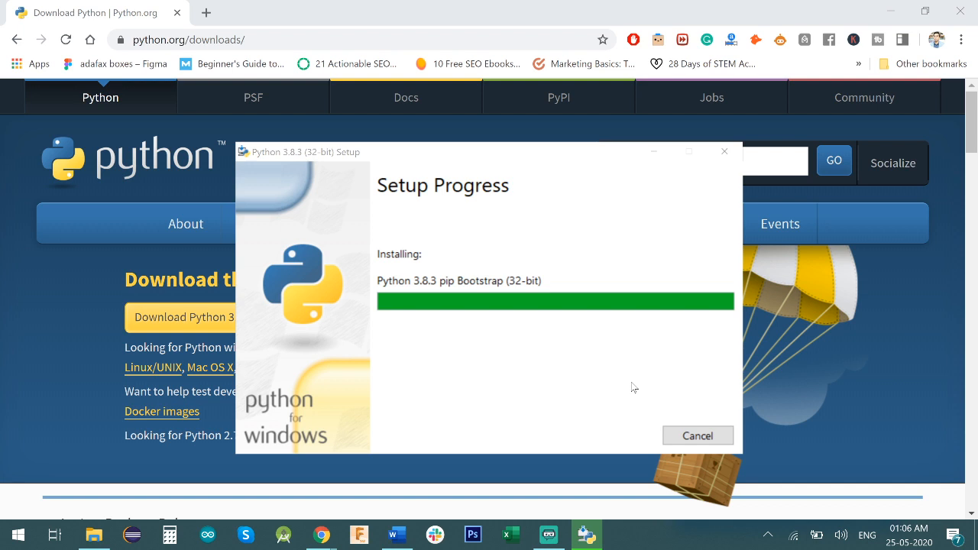
pyautogui.moveTo(623, 376)
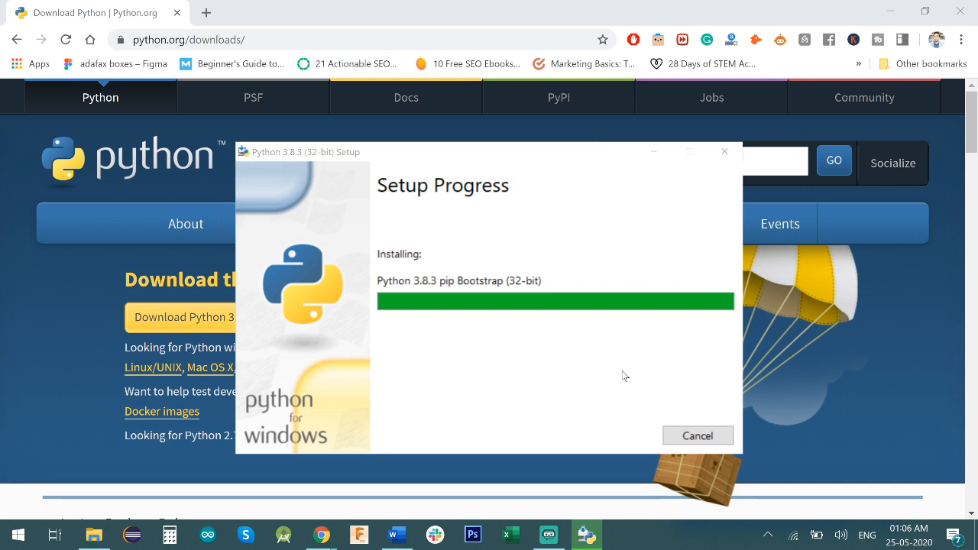
pyautogui.moveTo(624, 364)
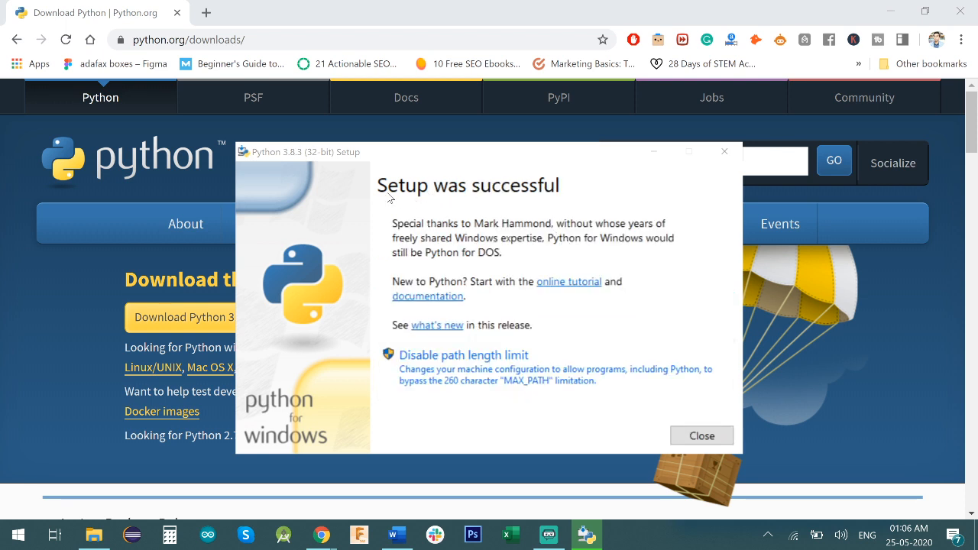
pyautogui.moveTo(553, 242)
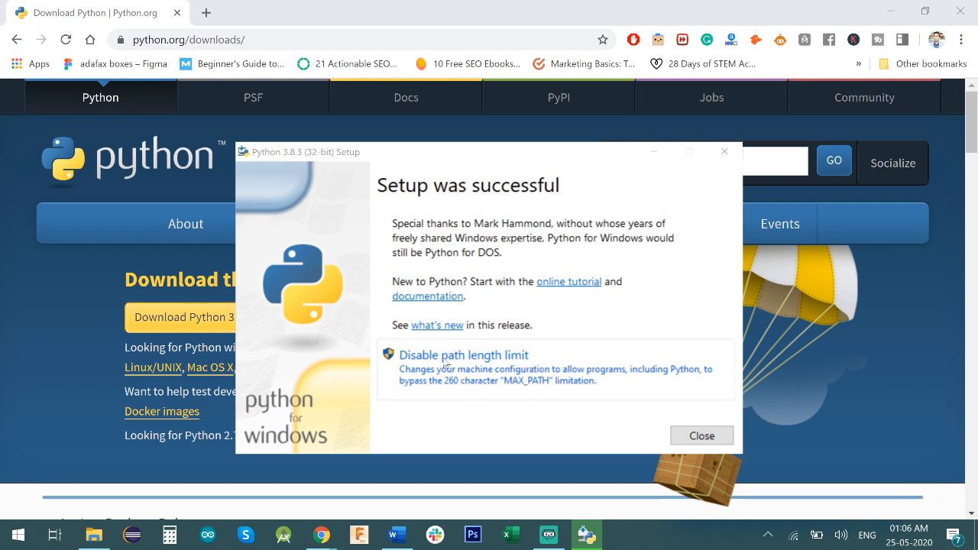
pyautogui.moveTo(615, 378)
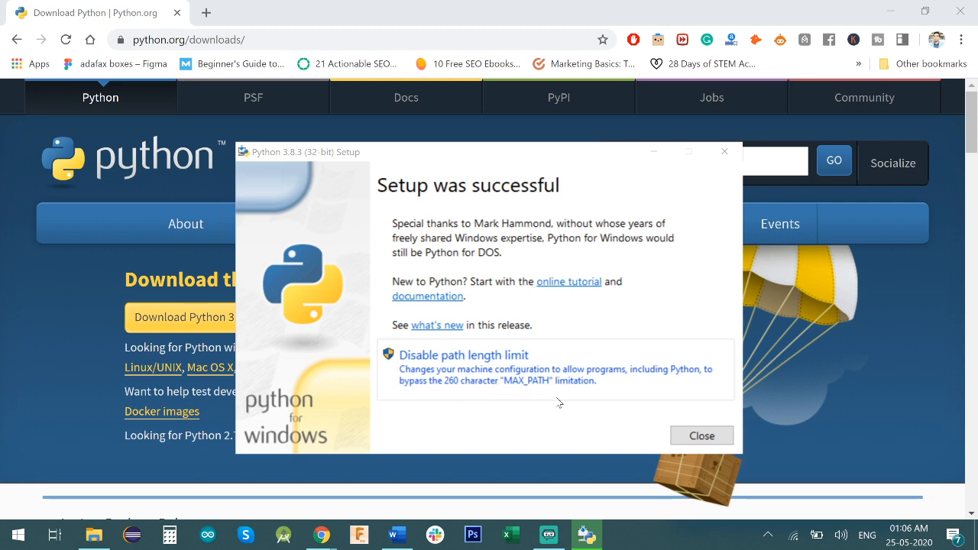
pyautogui.moveTo(557, 391)
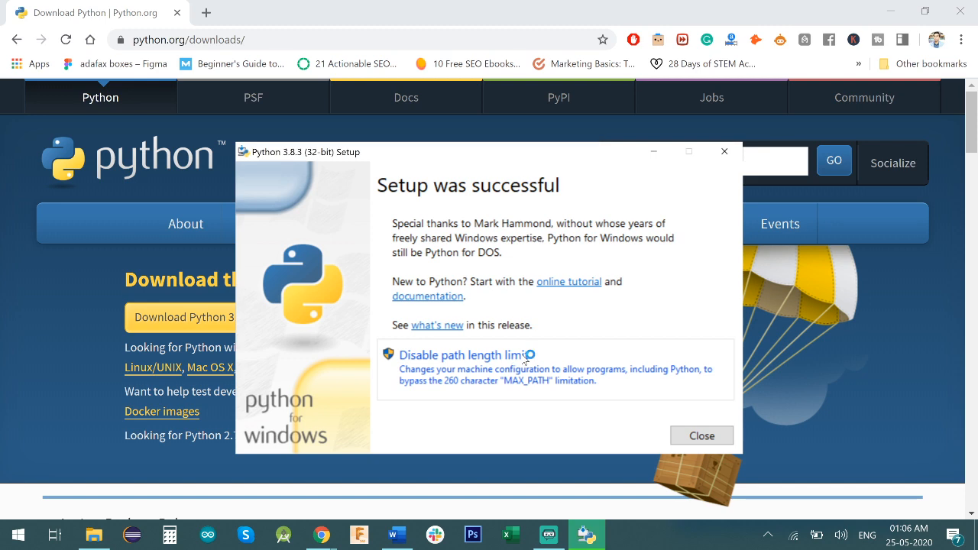
# - Disable the Windows path length limit and close the successful installer
pyautogui.click(464, 355)
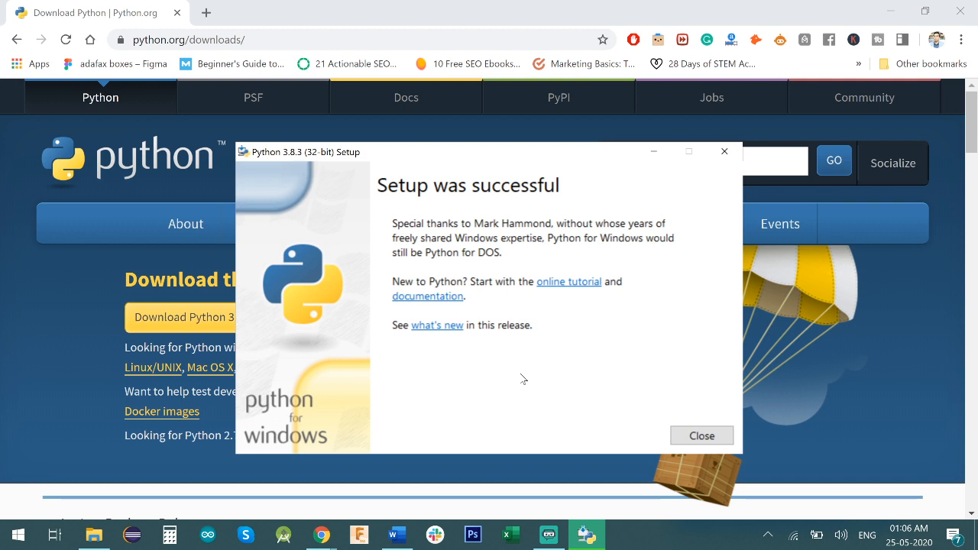
pyautogui.moveTo(462, 384)
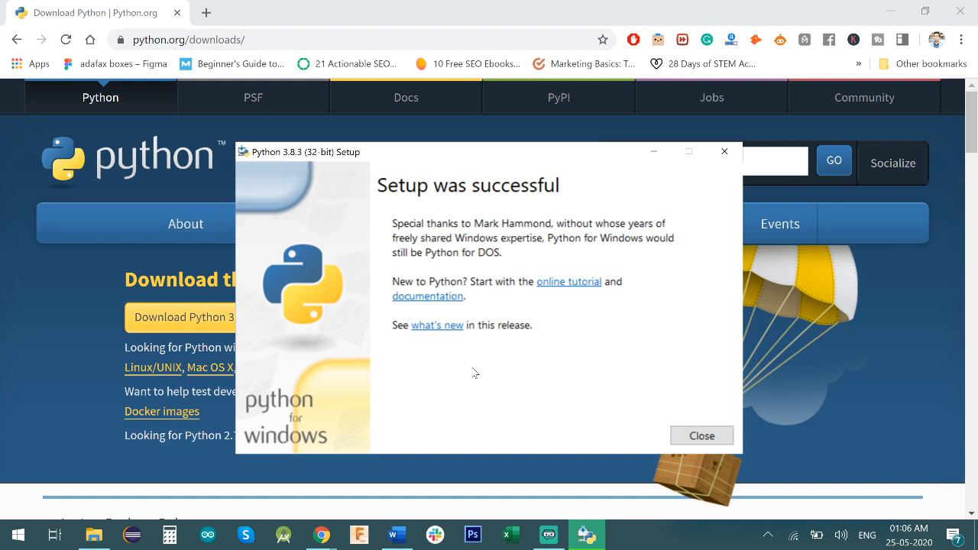
pyautogui.moveTo(501, 399)
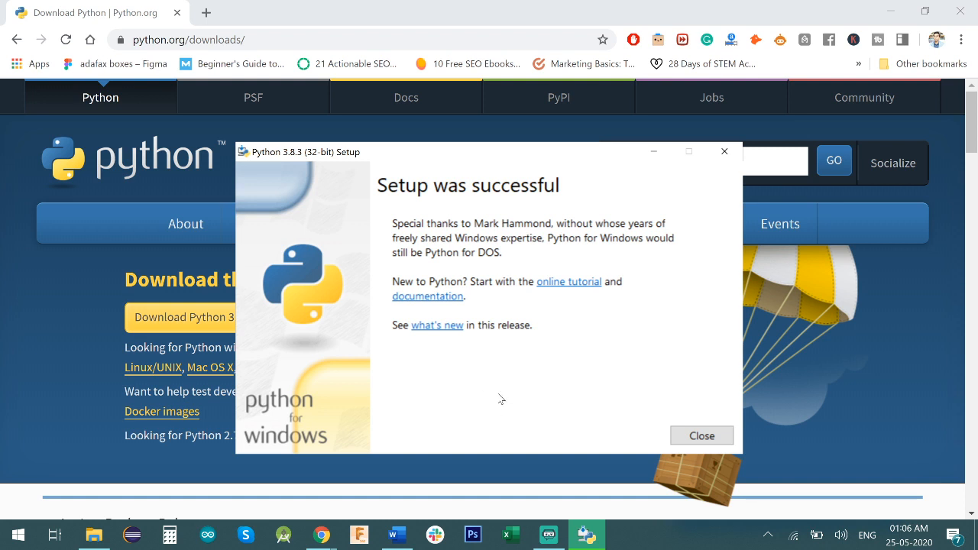
pyautogui.moveTo(702, 431)
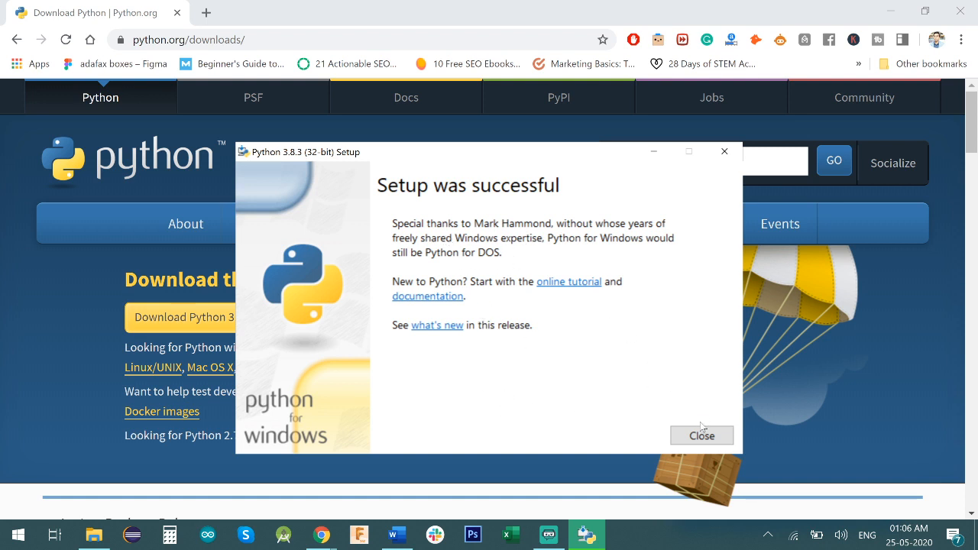
pyautogui.click(701, 435)
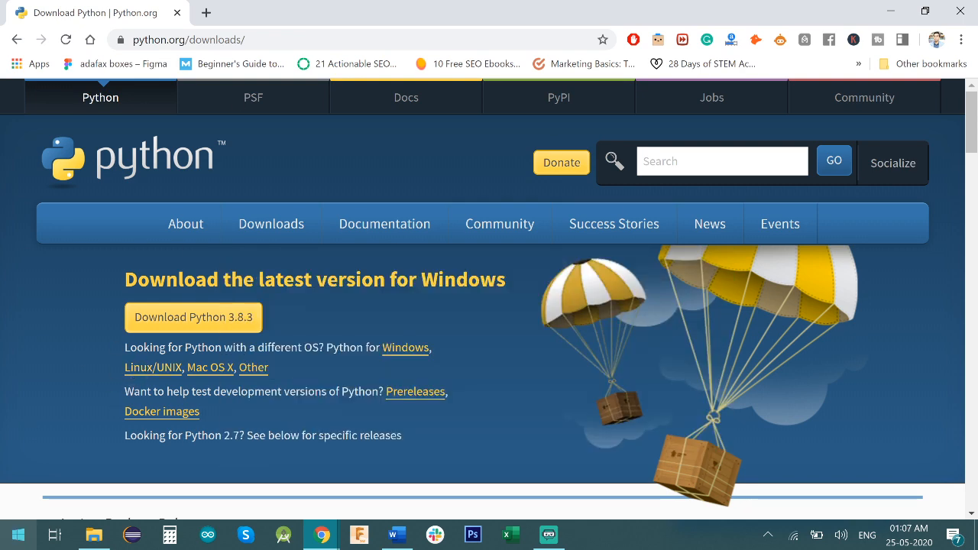
pyautogui.click(19, 535)
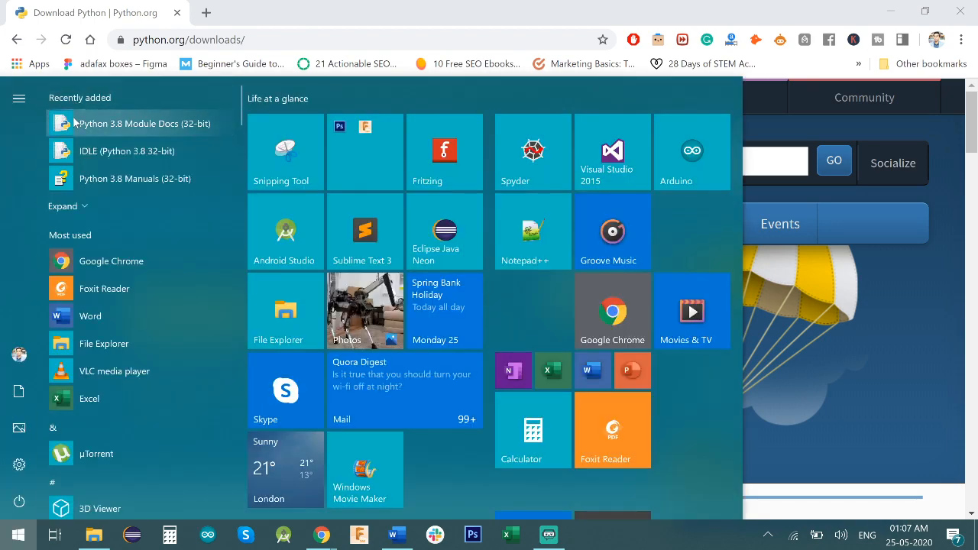
pyautogui.moveTo(22, 206)
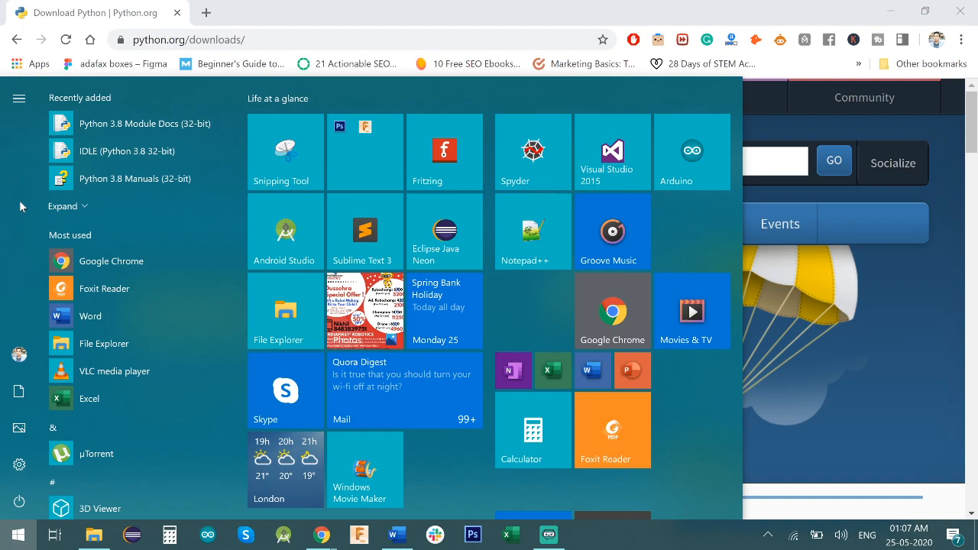
pyautogui.write('p')
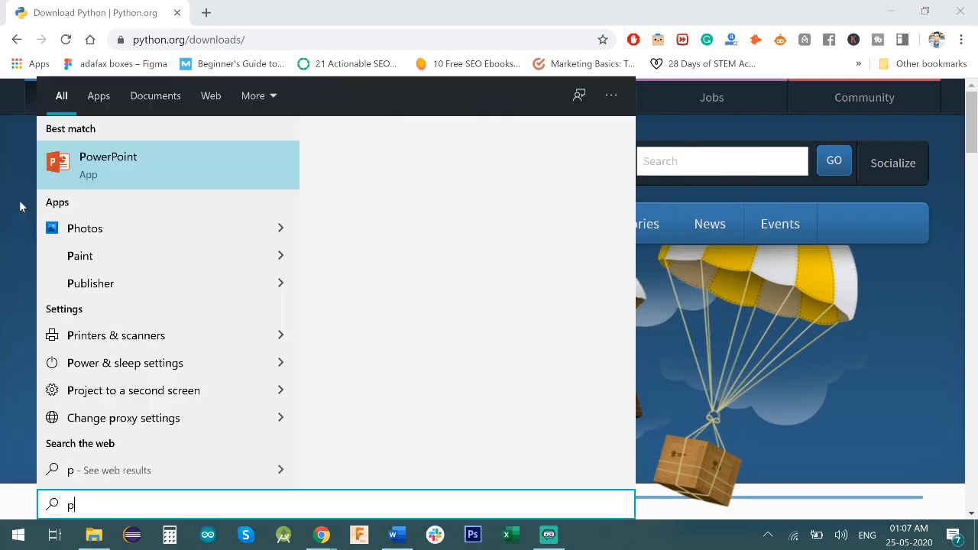
pyautogui.write('ython')
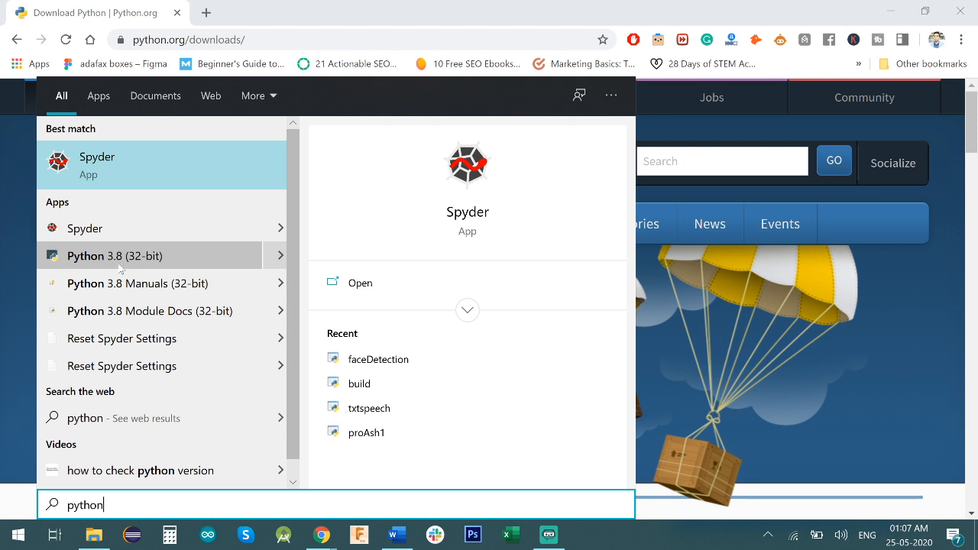
pyautogui.moveTo(123, 263)
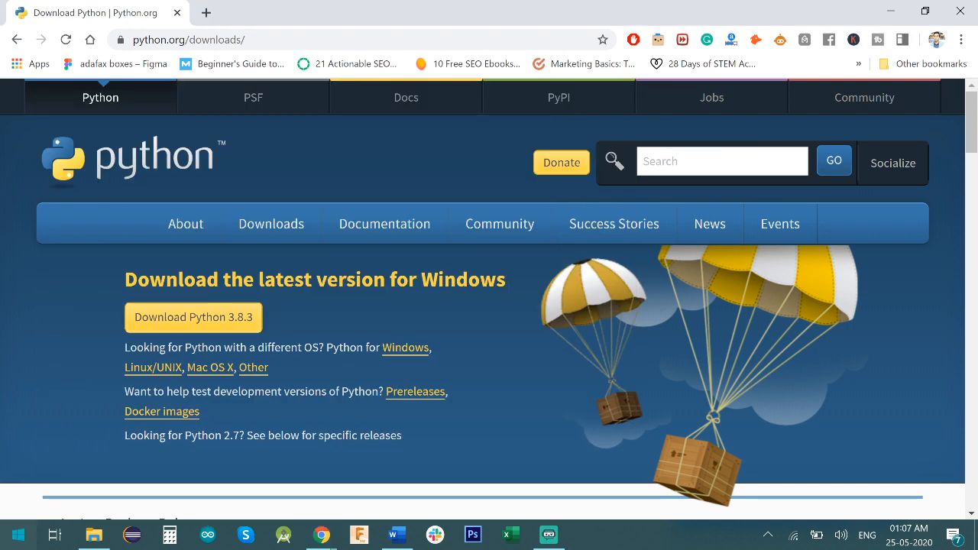
pyautogui.click(19, 535)
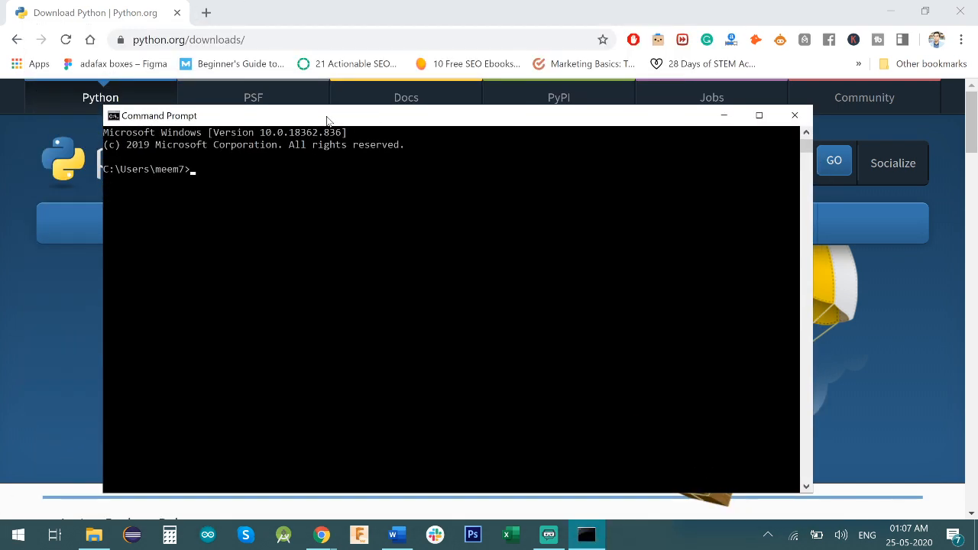
# - Enter 'python --version' at the Command Prompt, then bring the Start menu back up
pyautogui.write('python')
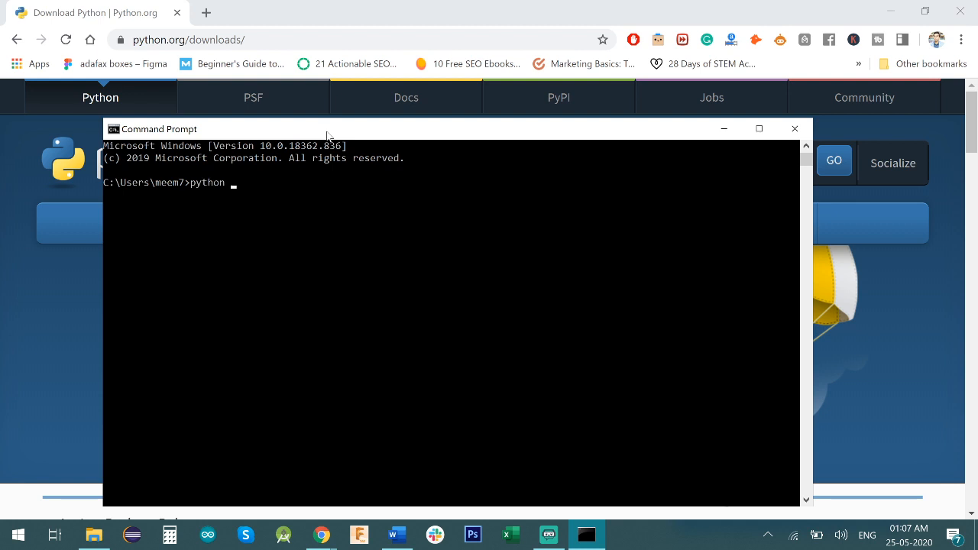
pyautogui.write('--vers')
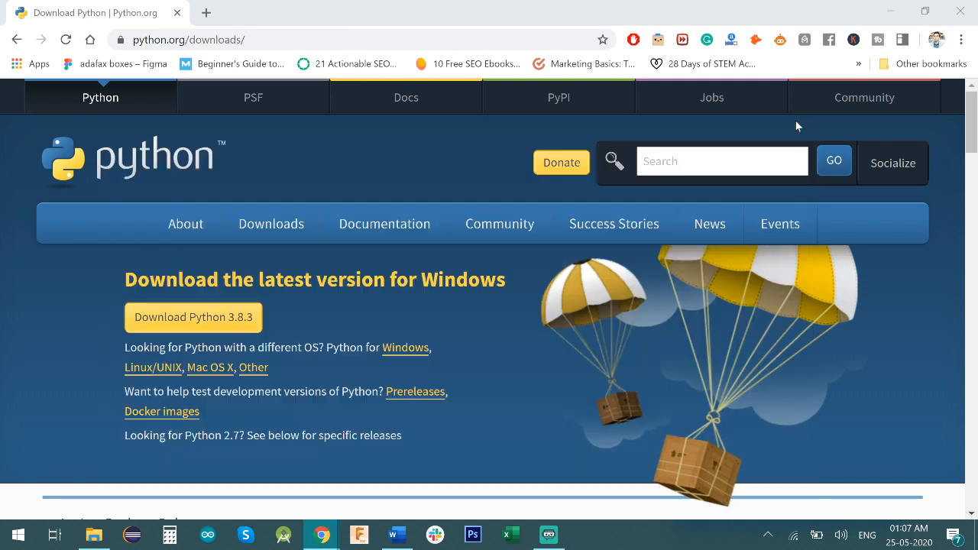
pyautogui.click(18, 535)
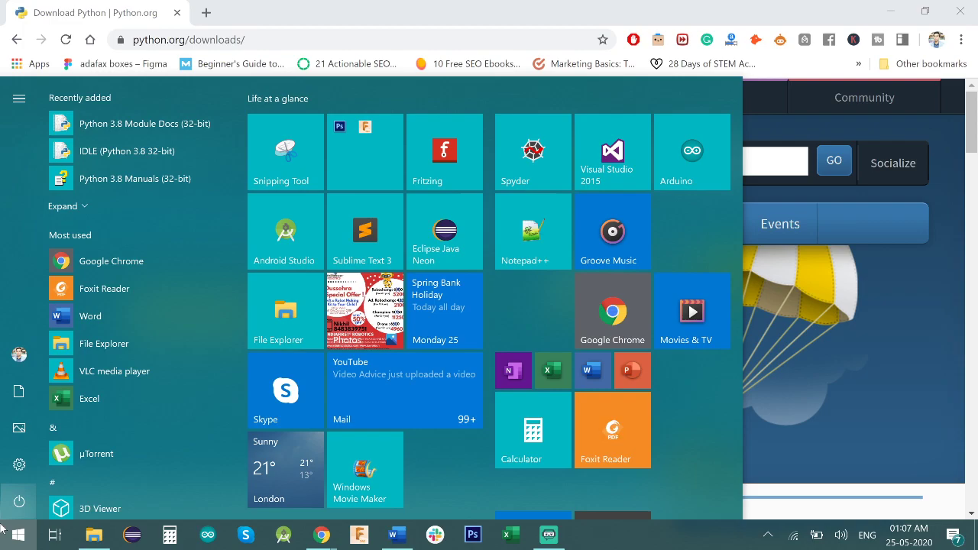
pyautogui.moveTo(156, 123)
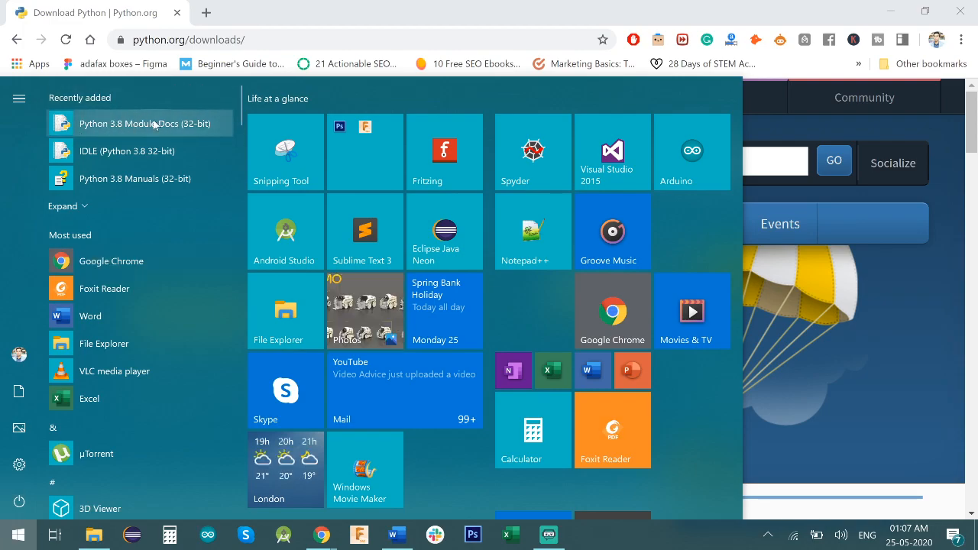